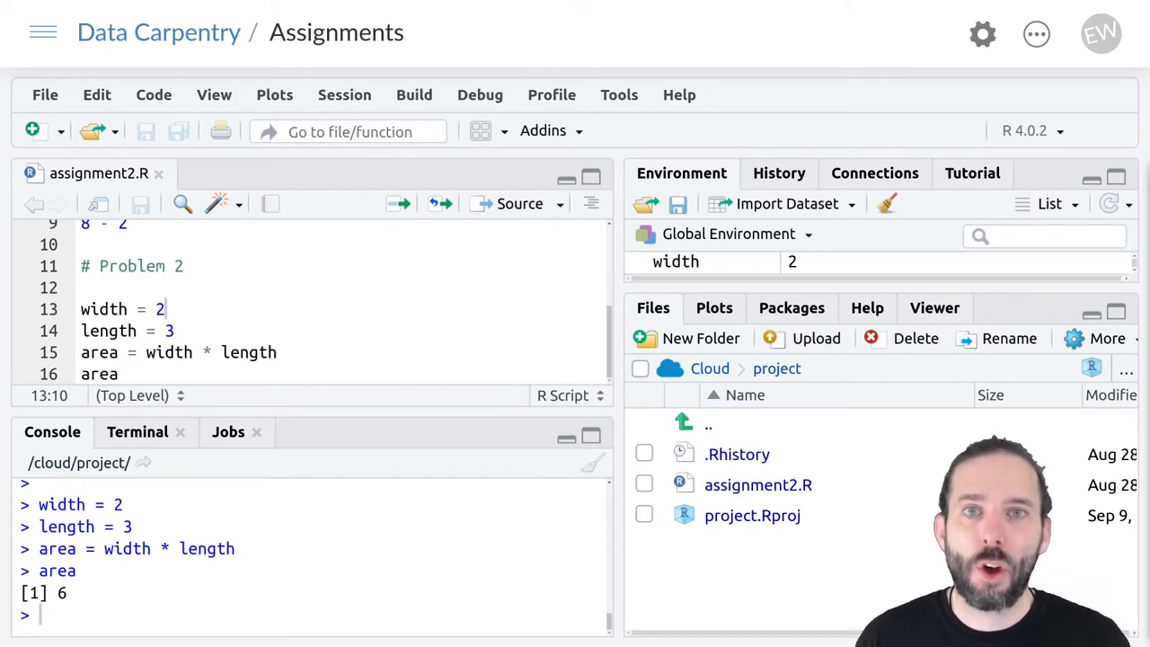
mouse_move(835, 302)
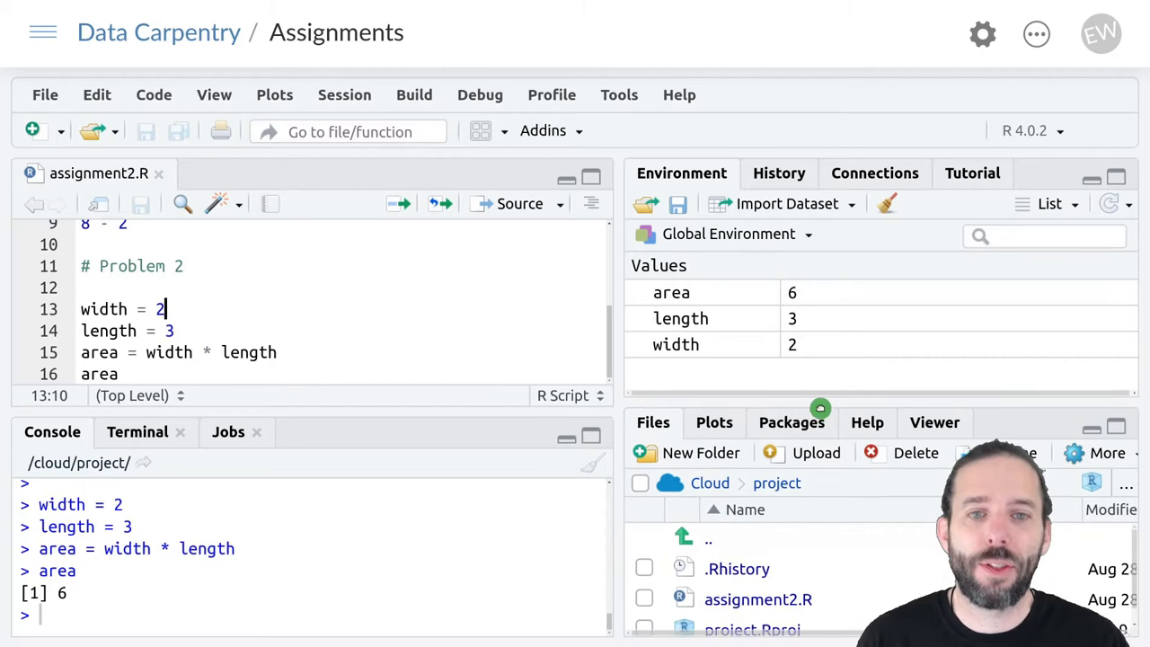
mouse_move(817, 371)
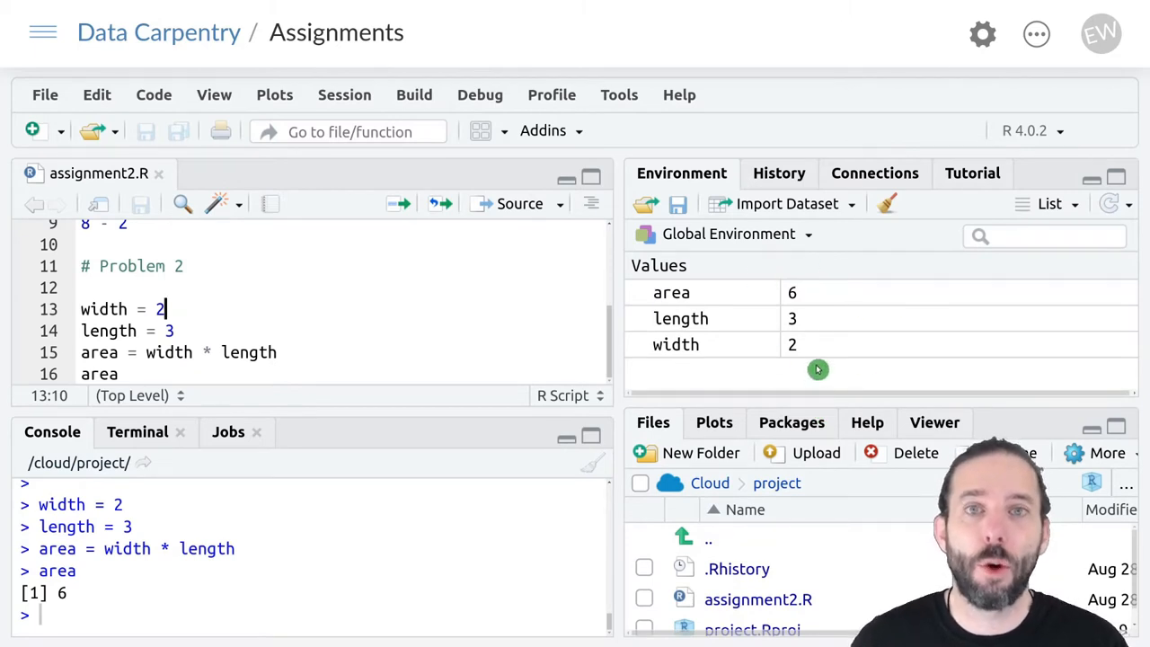
mouse_move(819, 345)
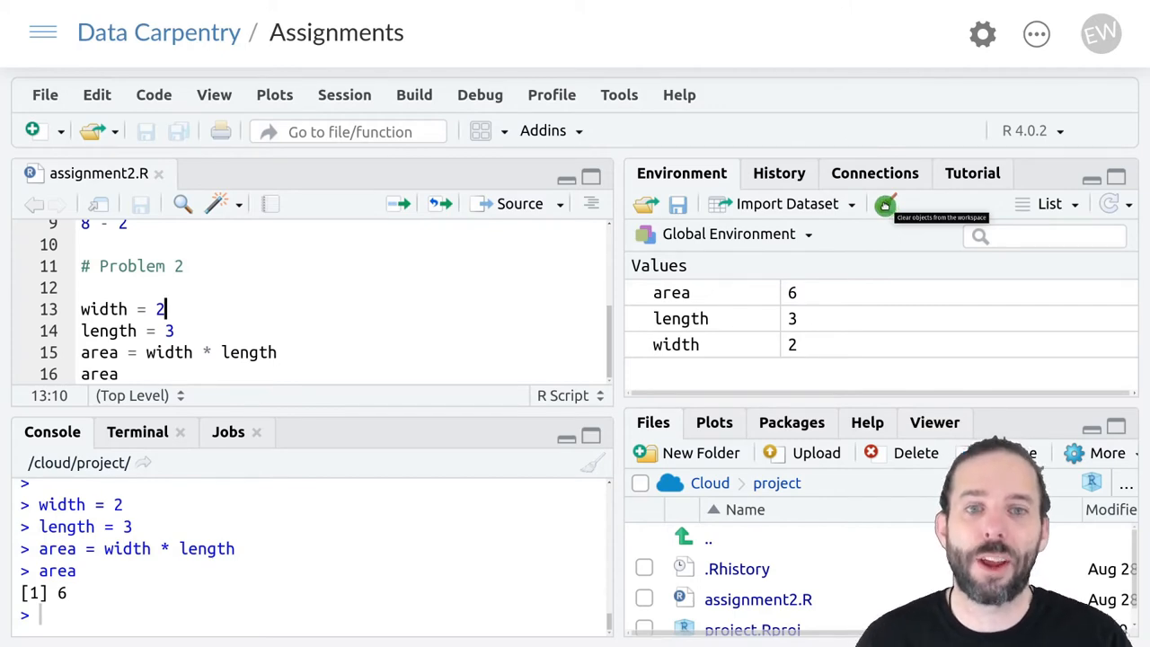
Clear all objects (area, length, width) from the global environment via the broom and confirm.
click(884, 204)
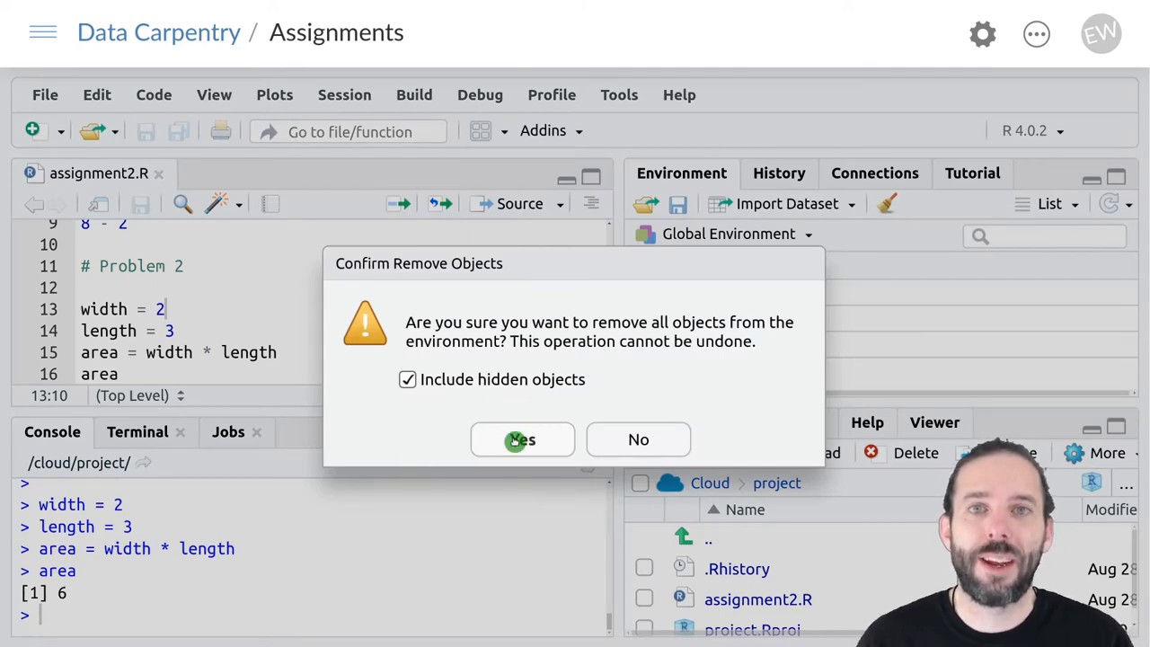
click(521, 439)
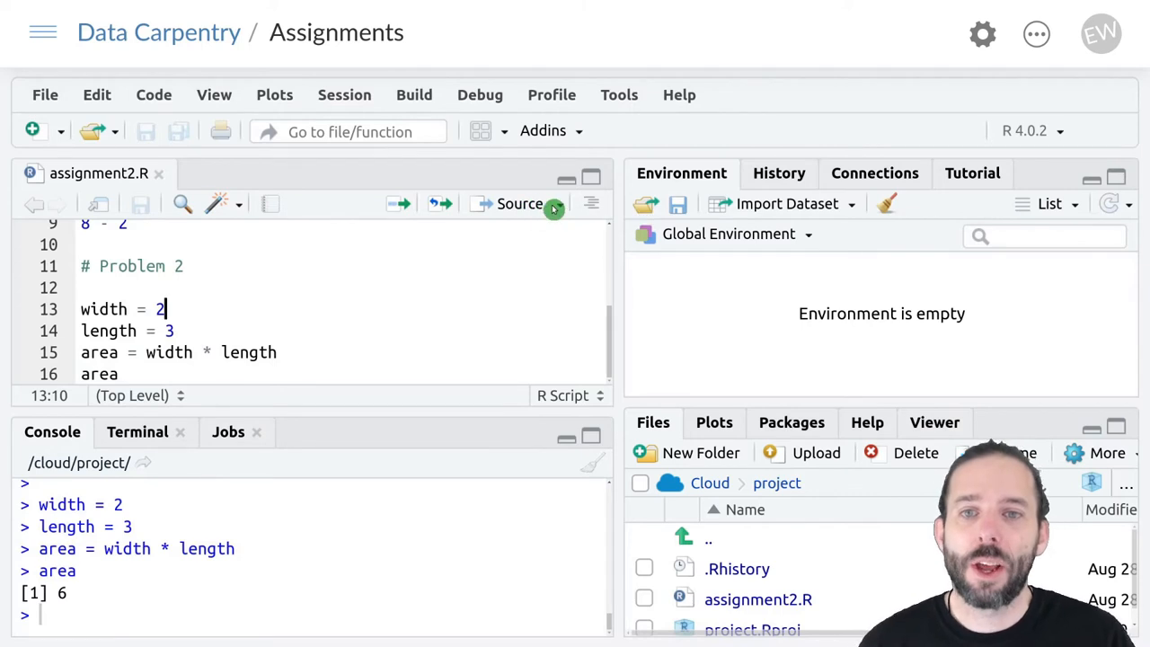
Source the whole script with echo, repopulating area=6, length=3, width=2 in the environment.
click(556, 203)
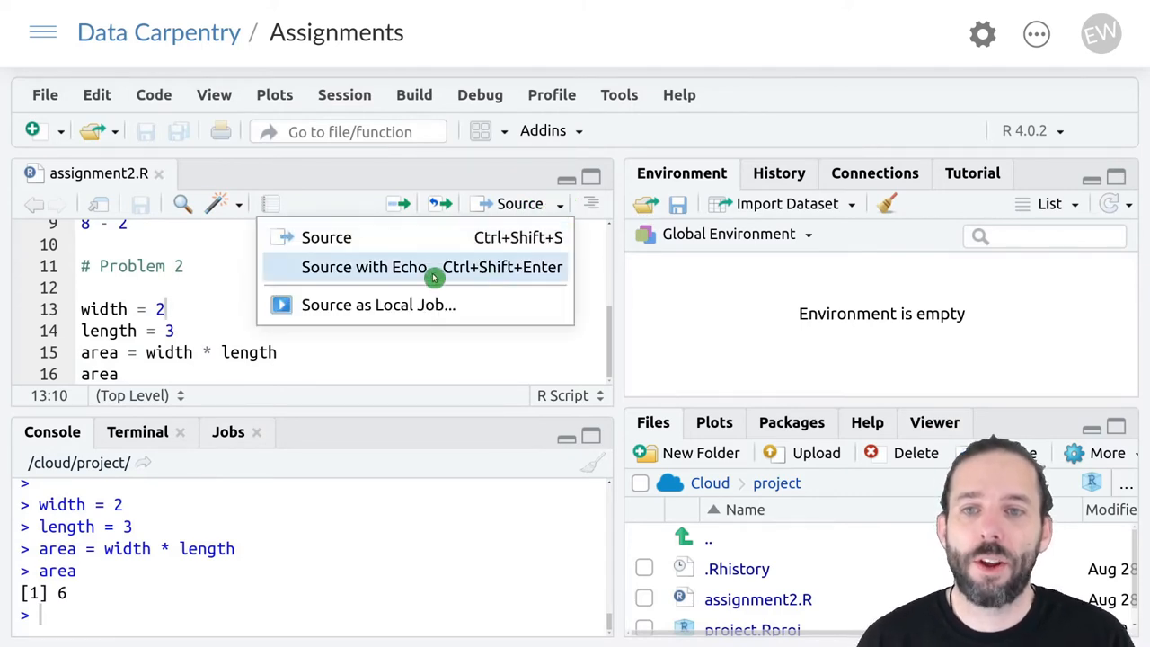
mouse_move(435, 270)
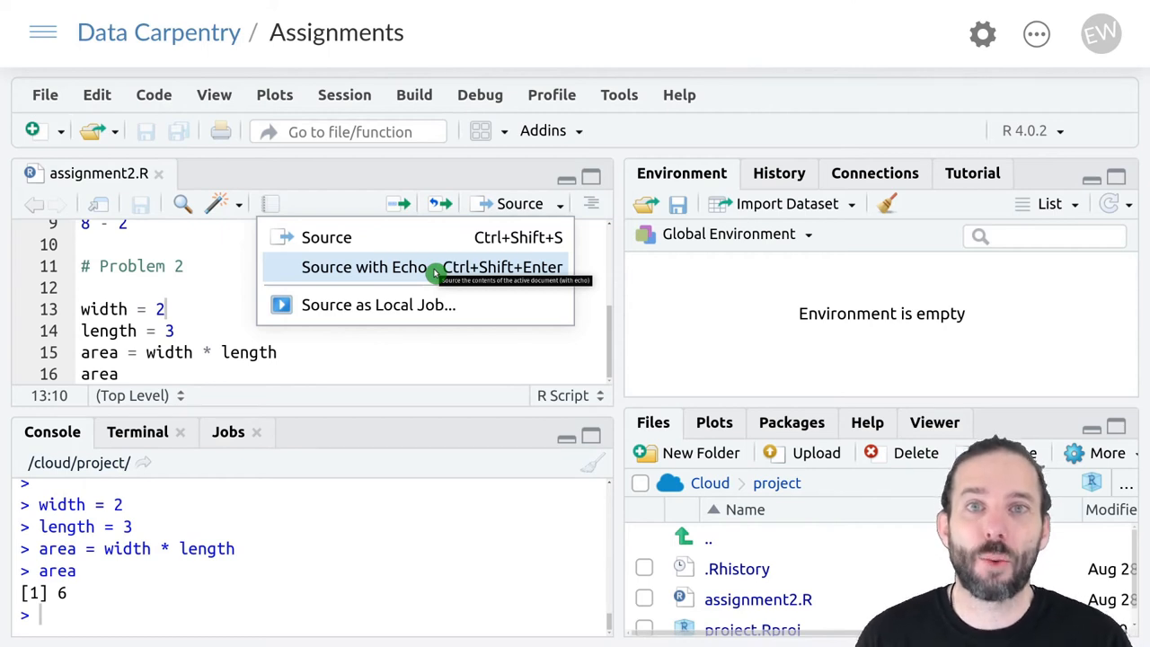
click(363, 266)
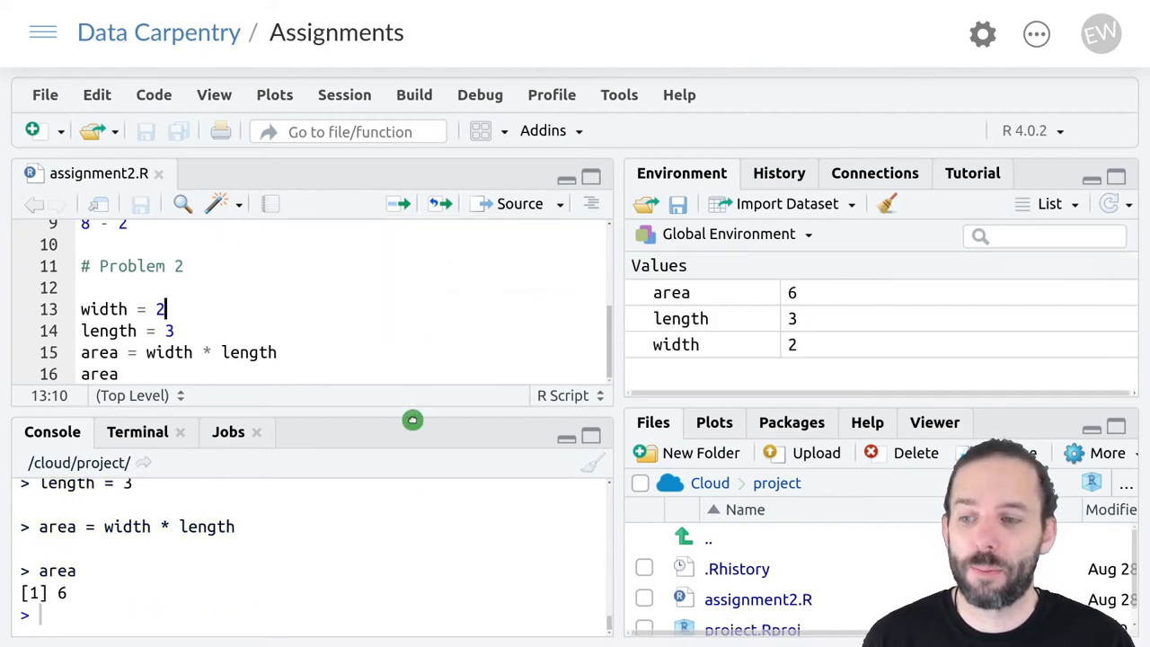